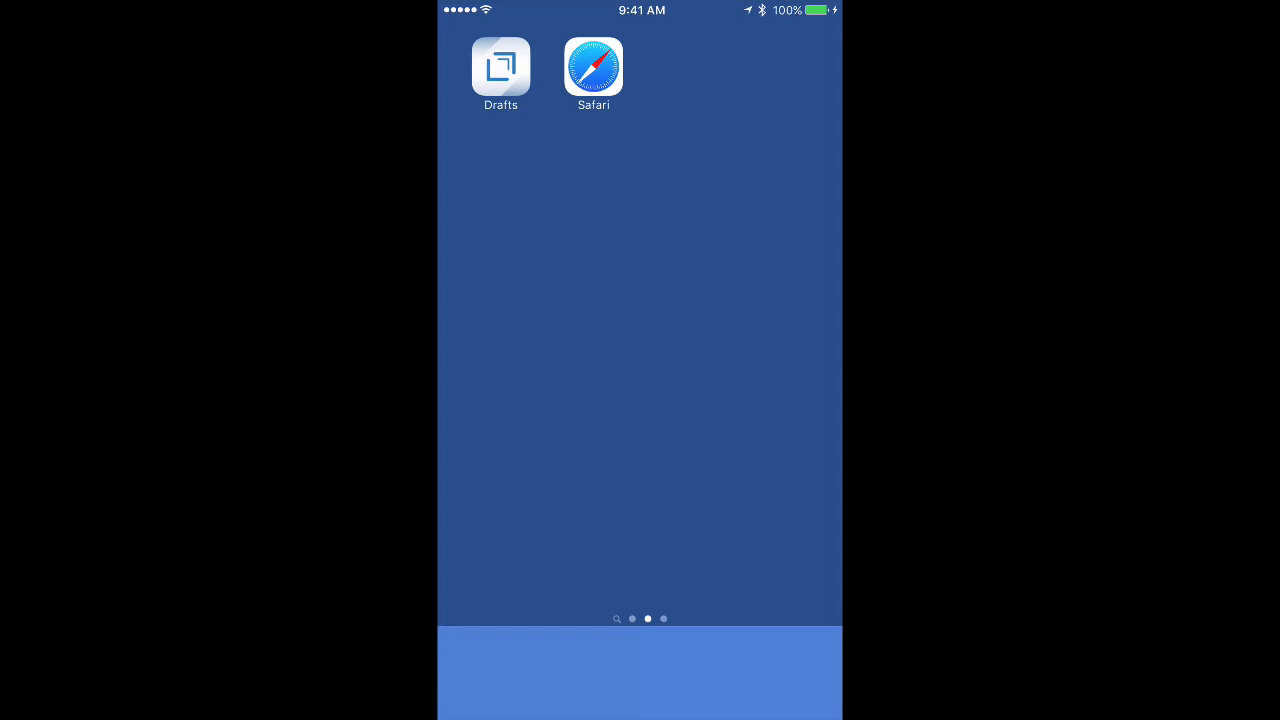
Launch Safari and highlight the first paragraph of the My MacBook MenuBar post
click(592, 68)
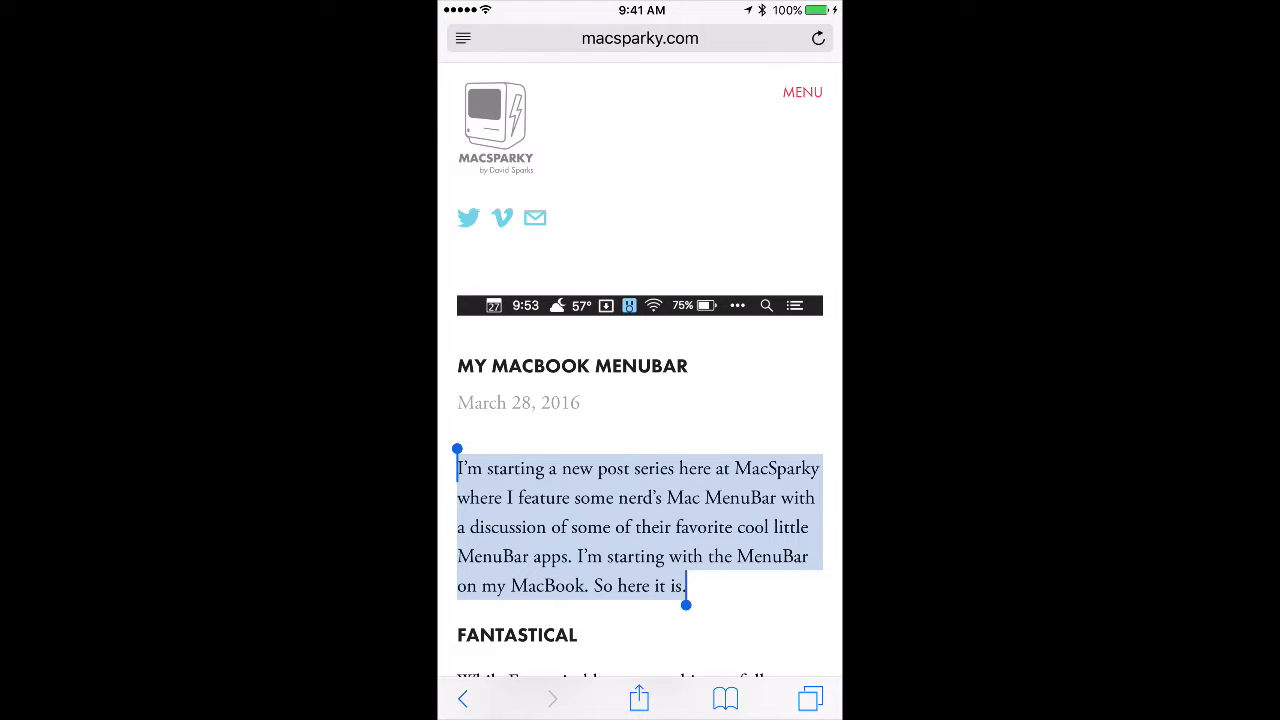
Switch on Drafts in the share sheet's Activities list so it appears as a sharing app
click(640, 698)
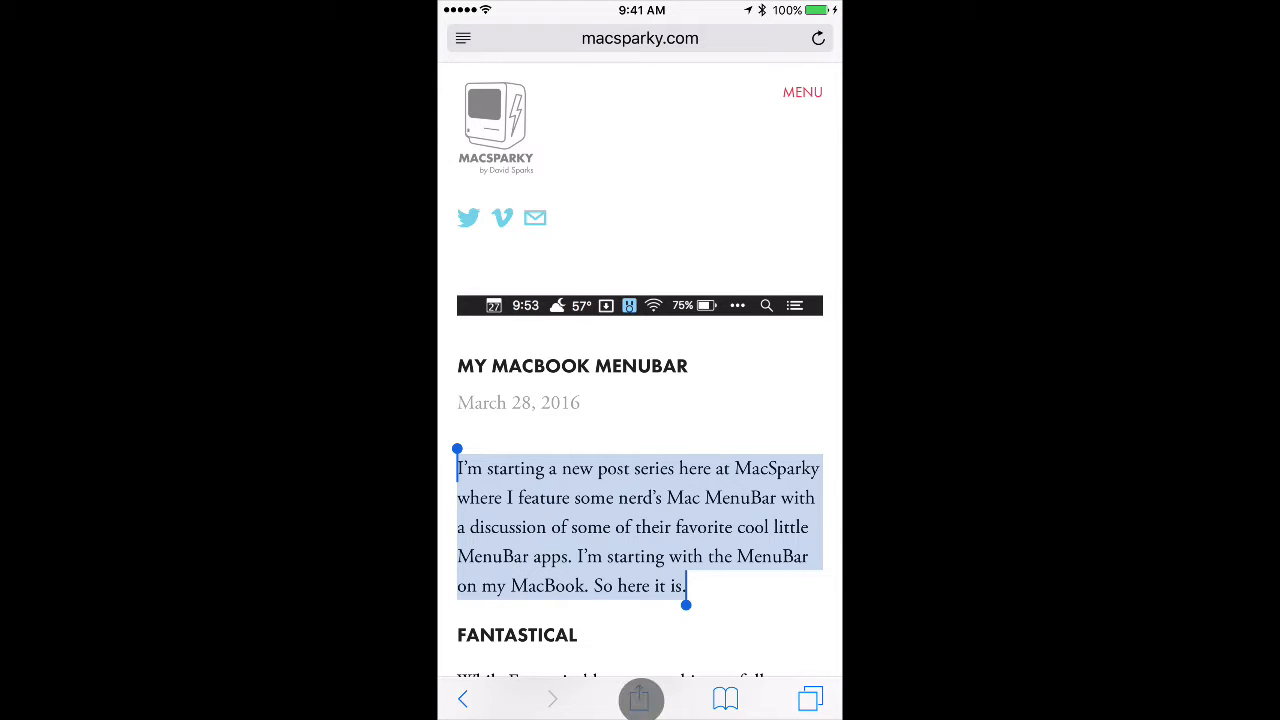
click(640, 698)
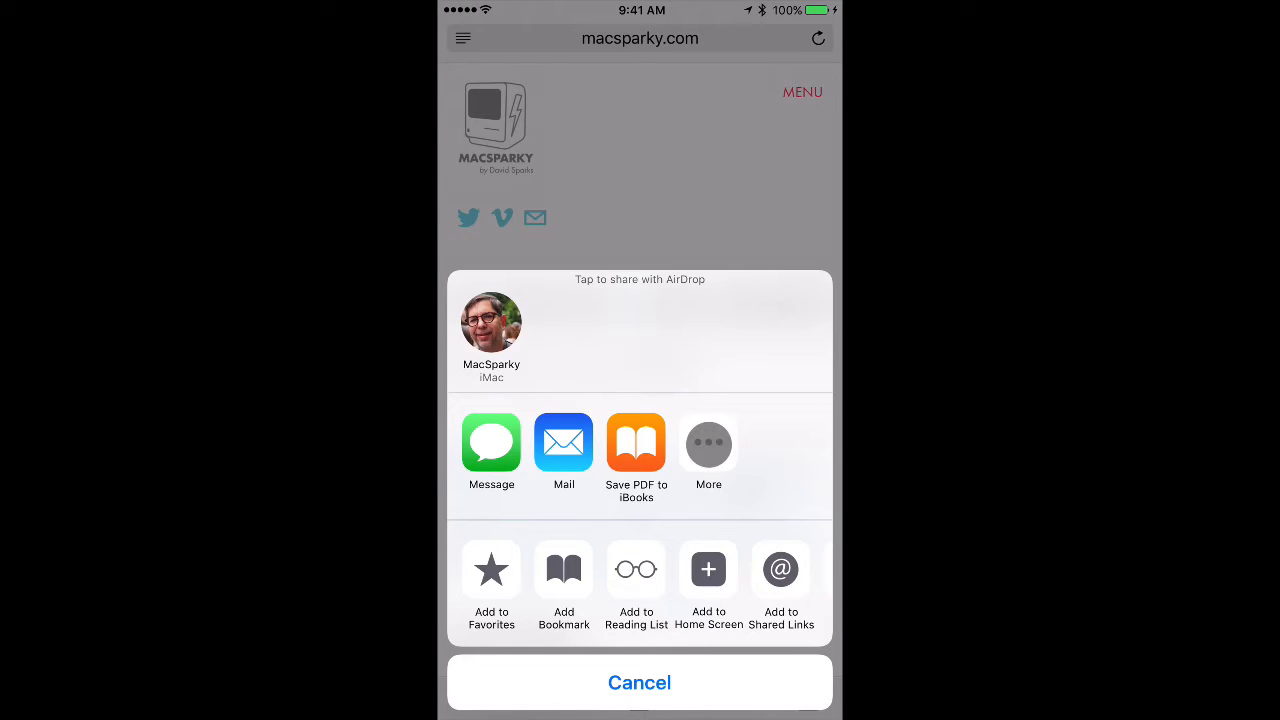
click(708, 440)
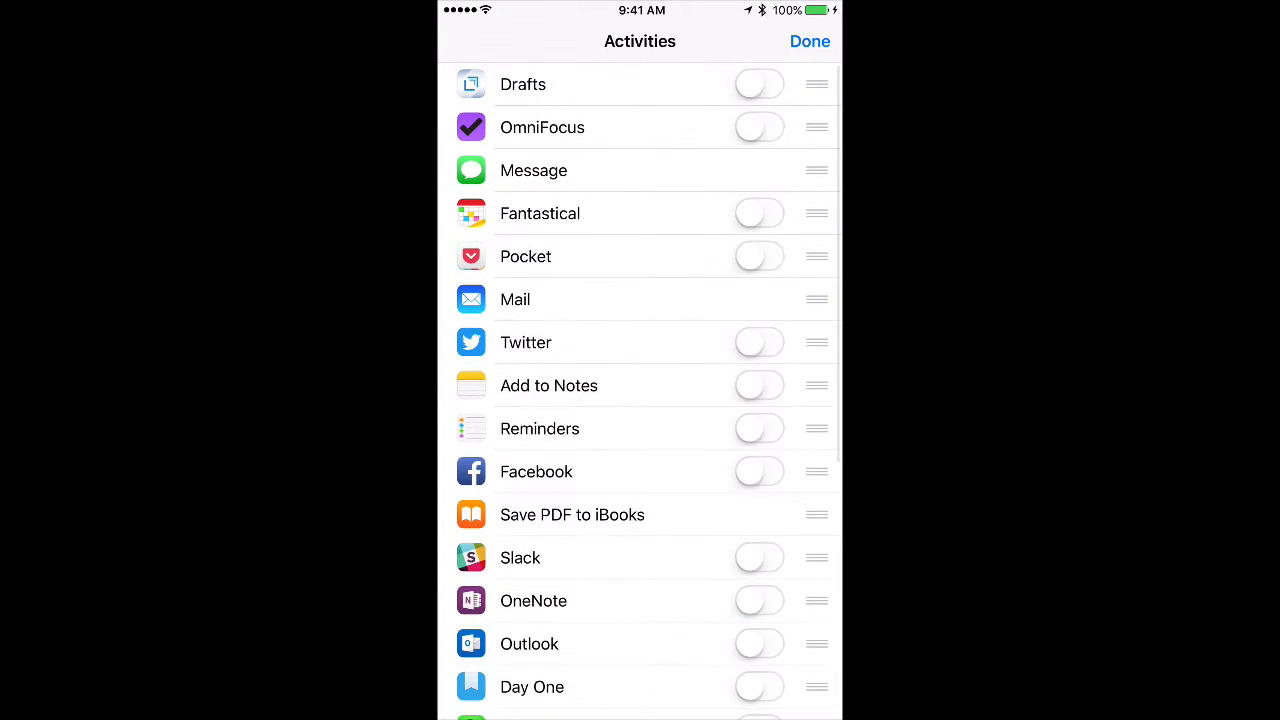
scroll(down, 3)
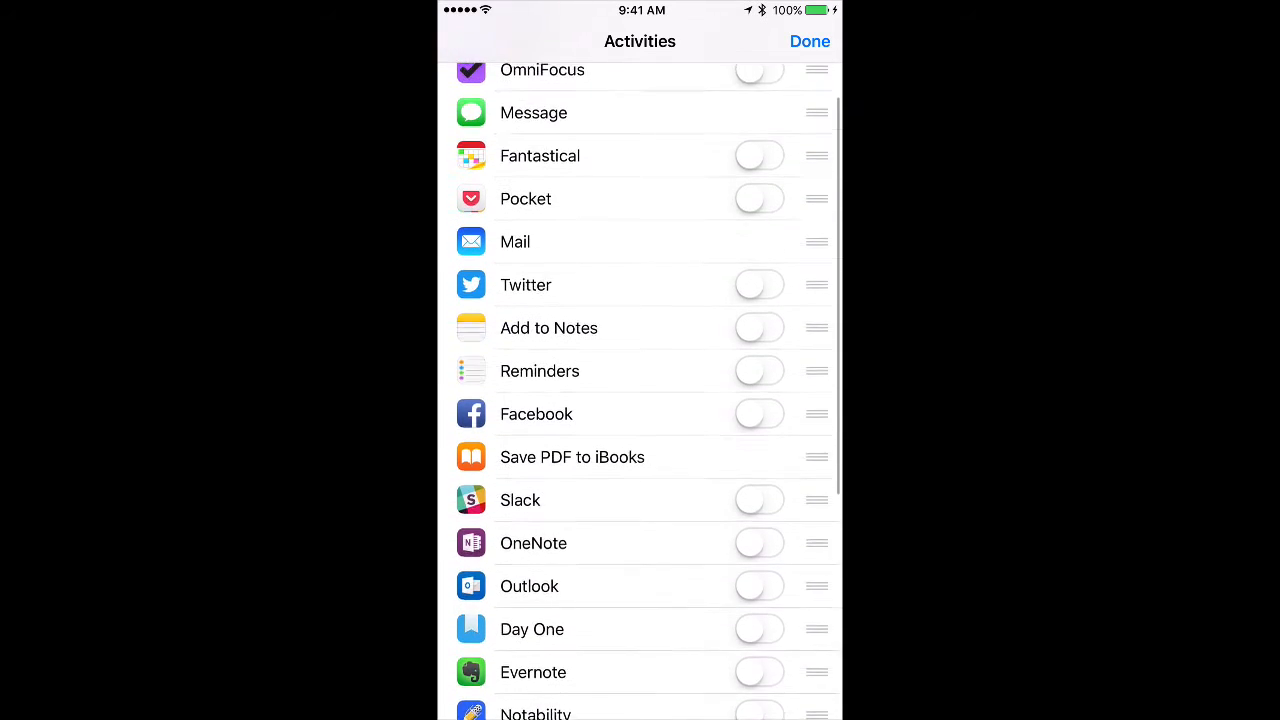
scroll(down, 3)
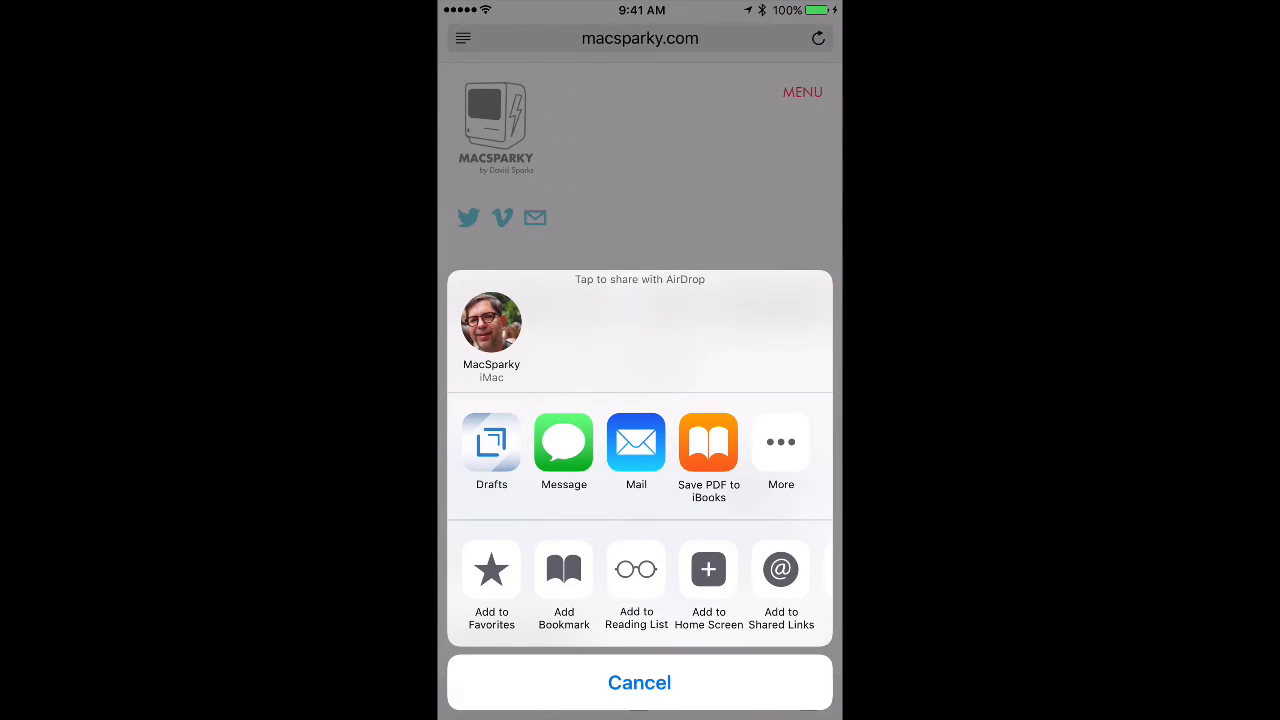
Send the selection to Drafts, filling the capture sheet with the post title, URL and paragraph
click(492, 442)
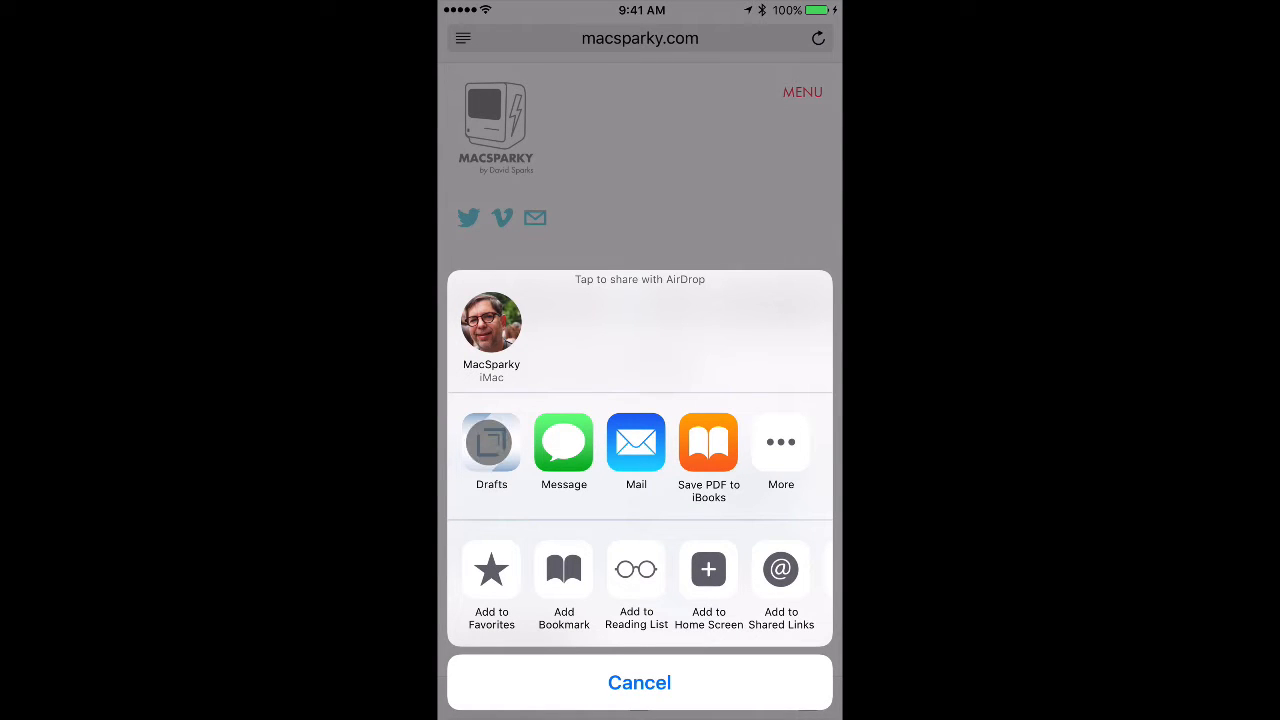
click(492, 442)
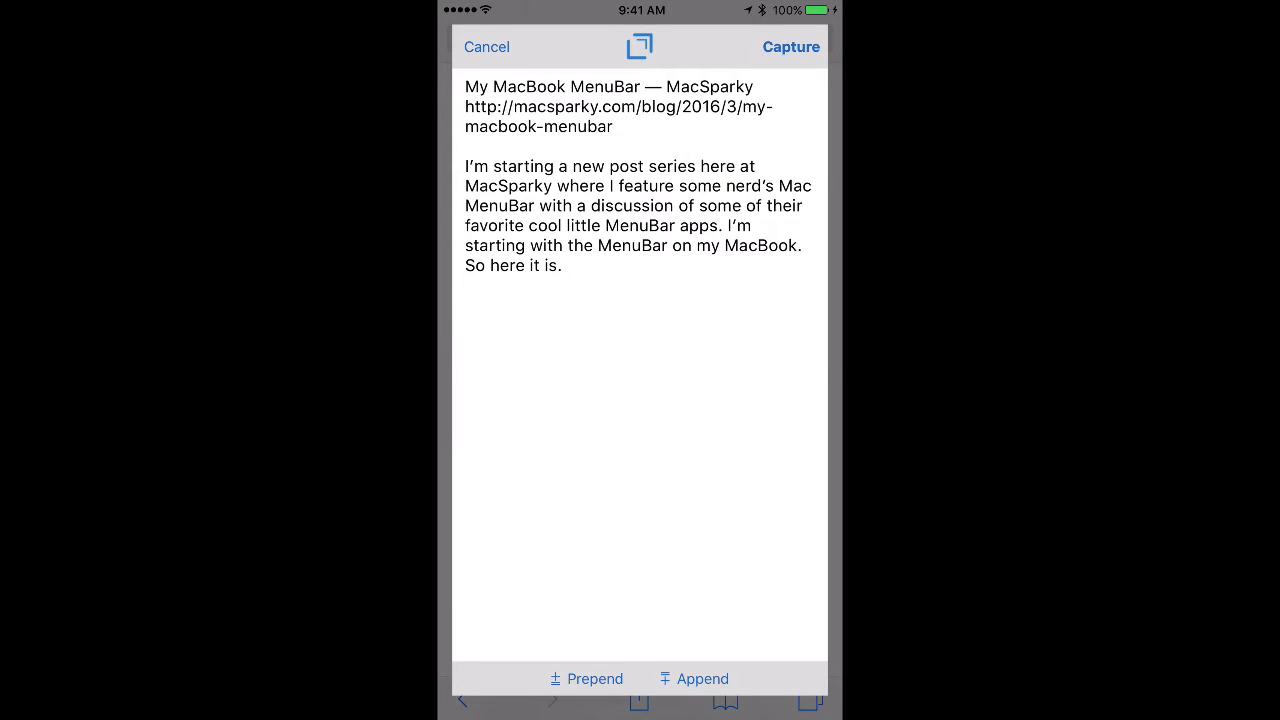
click(620, 106)
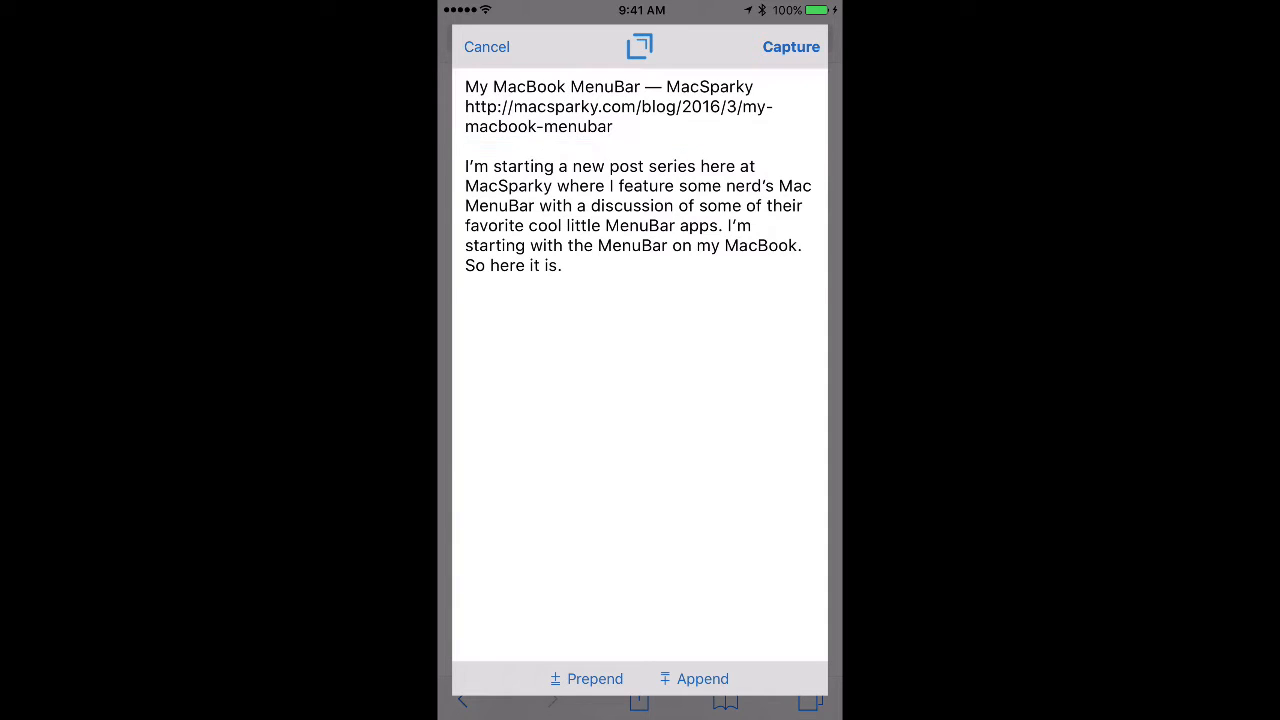
click(638, 216)
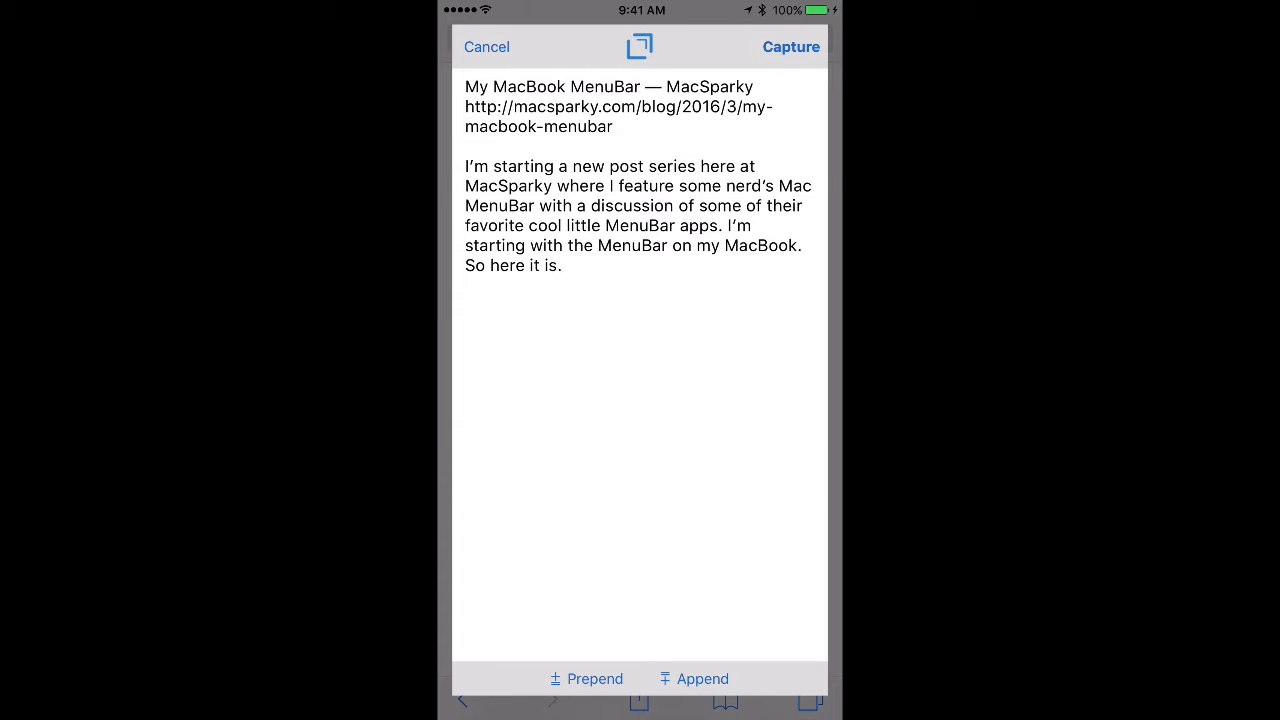
Capture the text as a new draft and open 'My MacBook MenuBar — MacSparky' from the Inbox
click(792, 46)
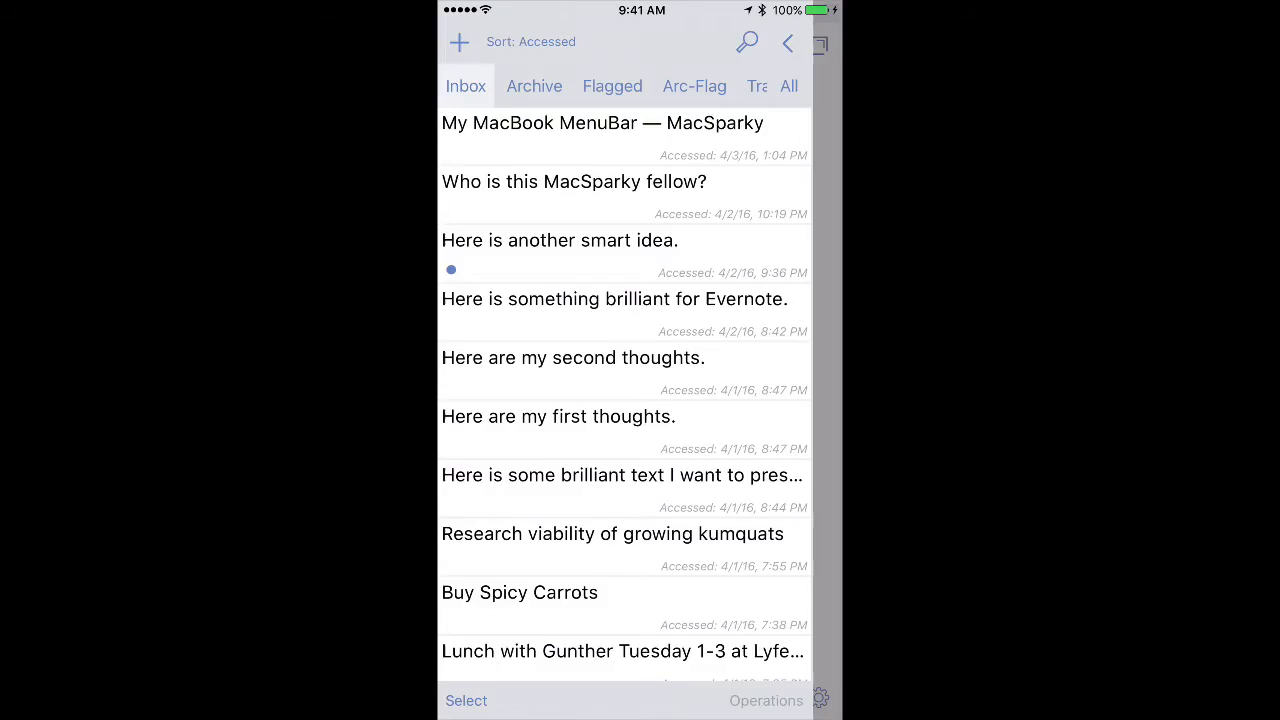
click(600, 122)
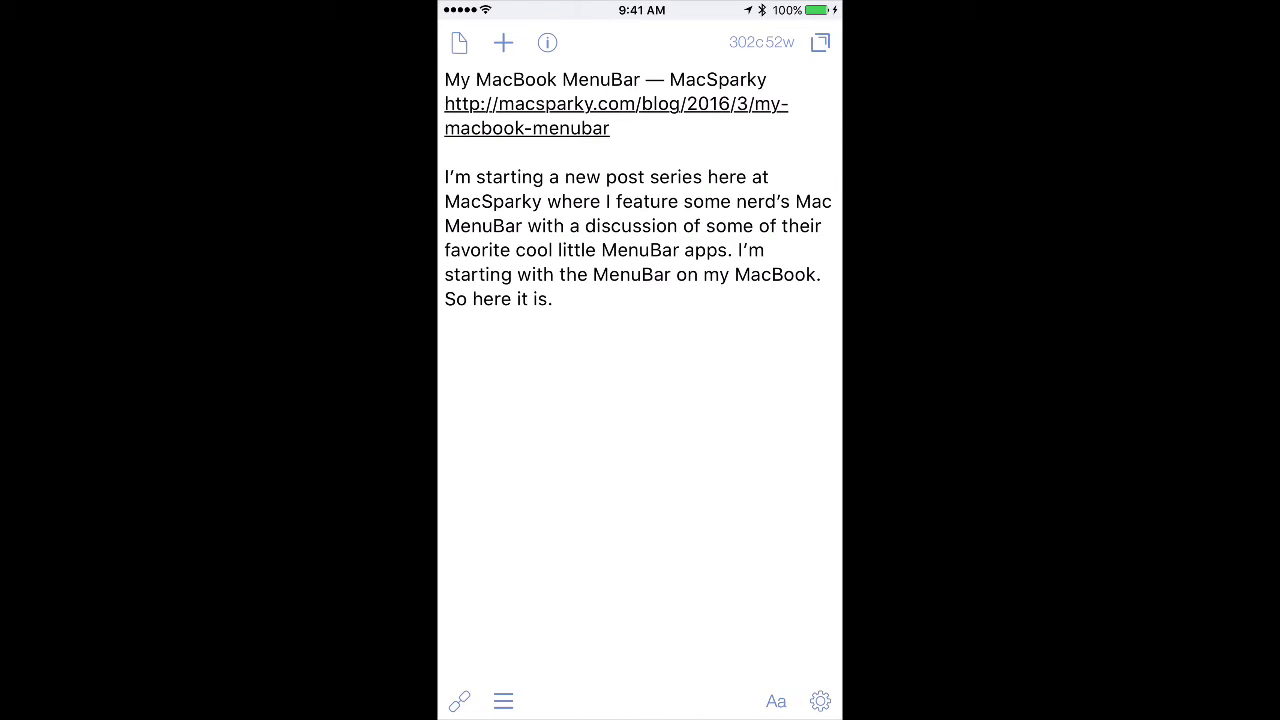
View the Capture Template of title, URL and selection tags in settings, then go to the home screen
click(820, 700)
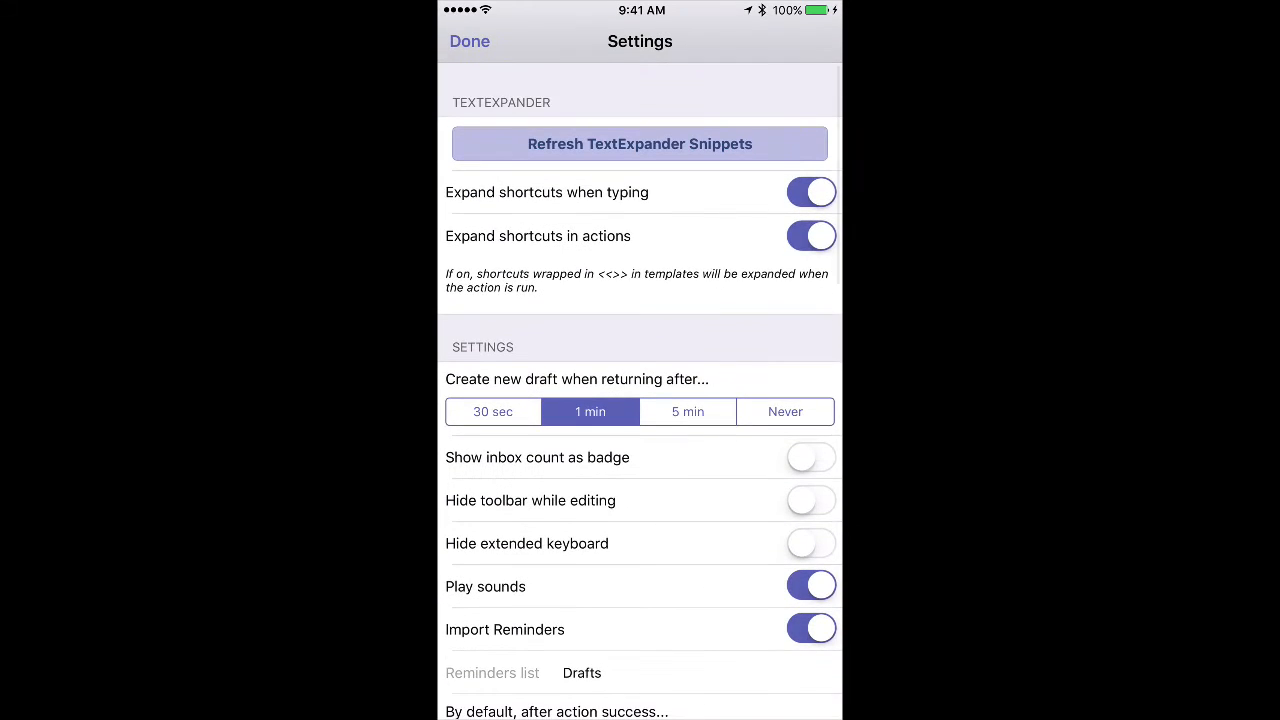
scroll(down, 3)
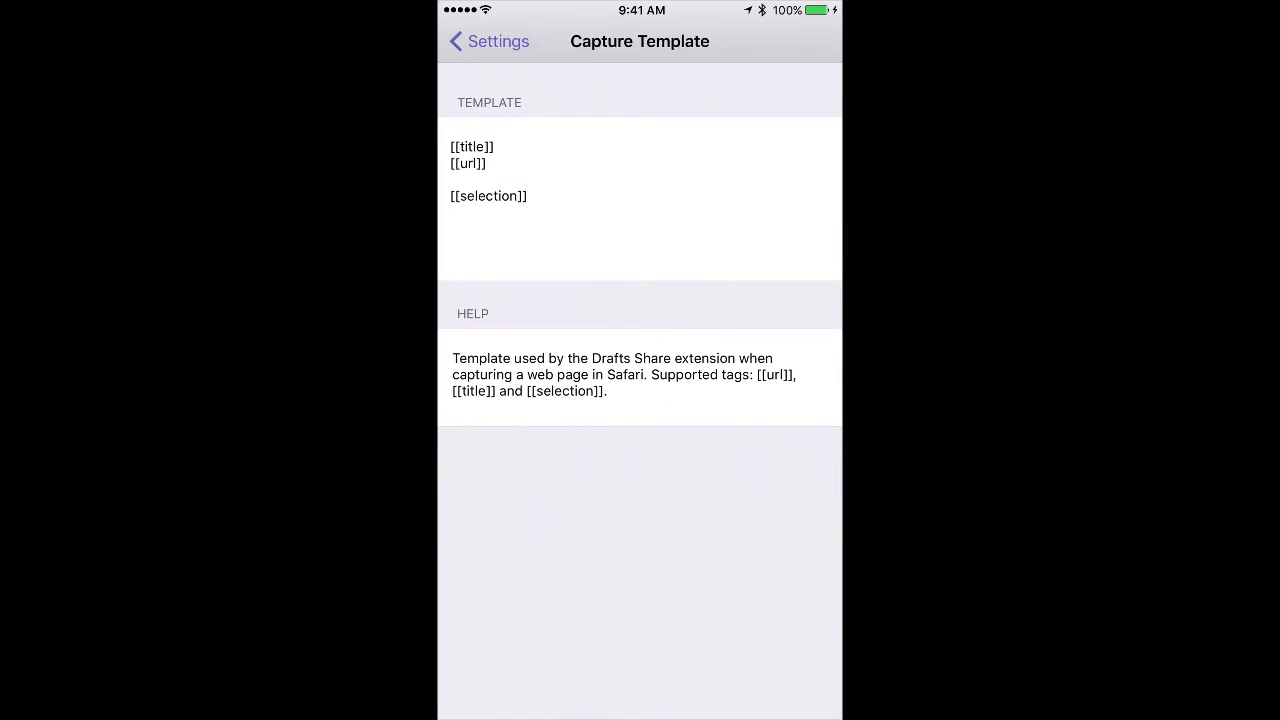
key(home)
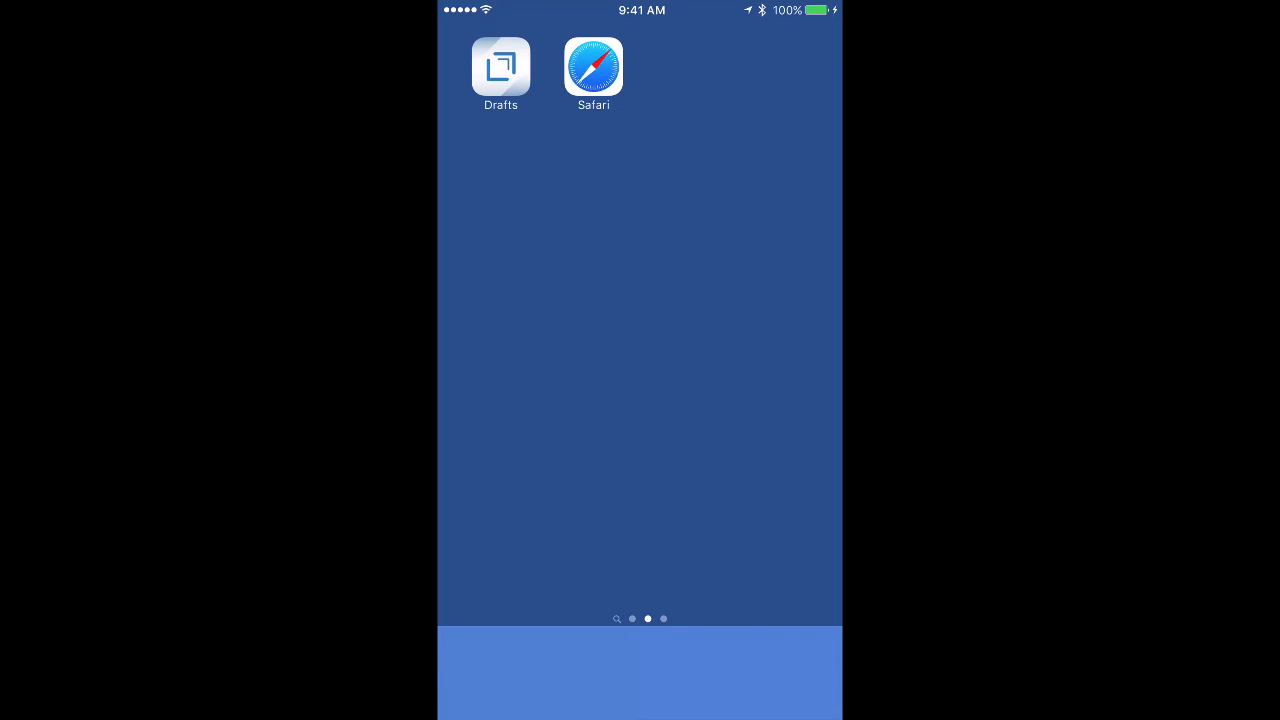
Edit Today View and add the Drafts widget showing the latest inbox drafts
scroll(right, 3)
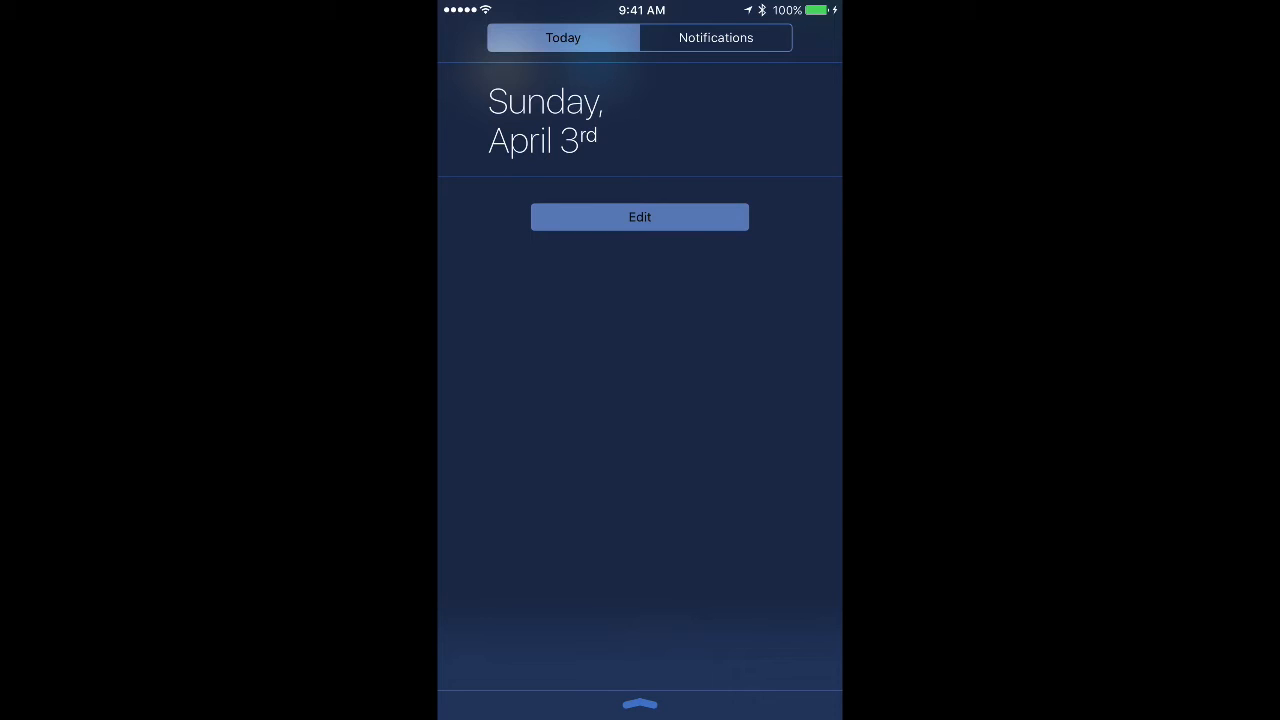
click(640, 216)
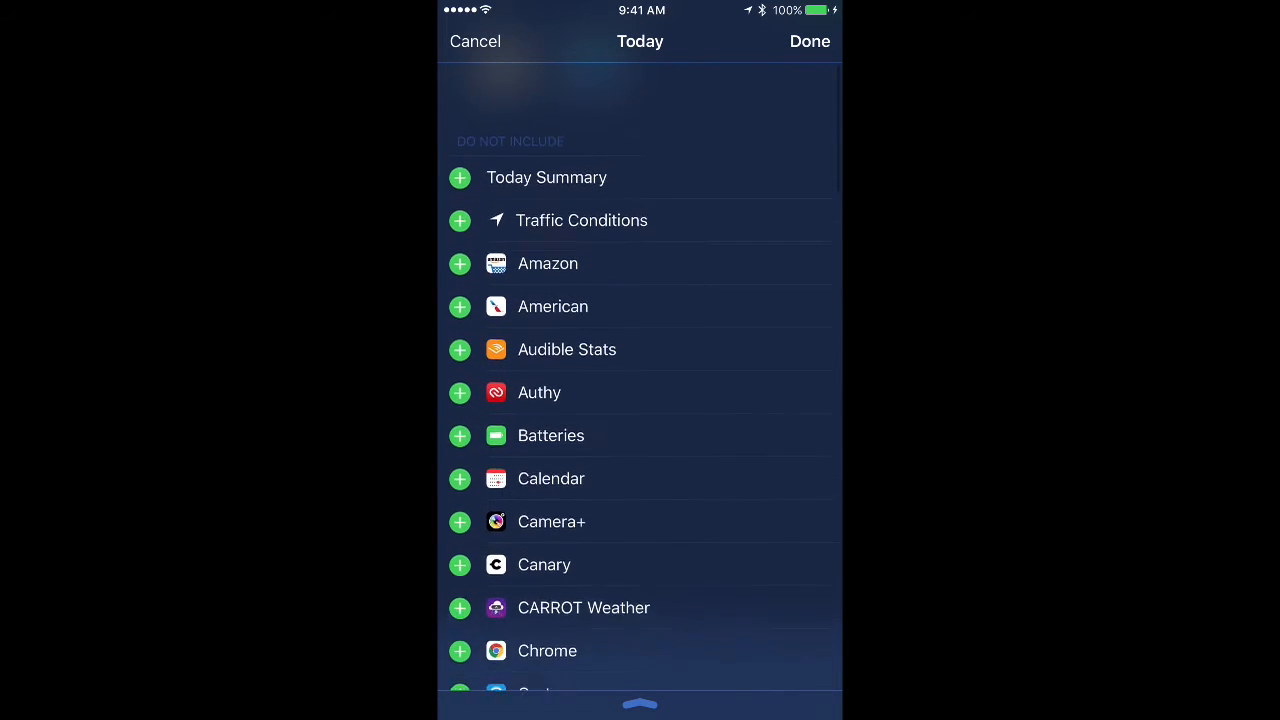
scroll(down, 3)
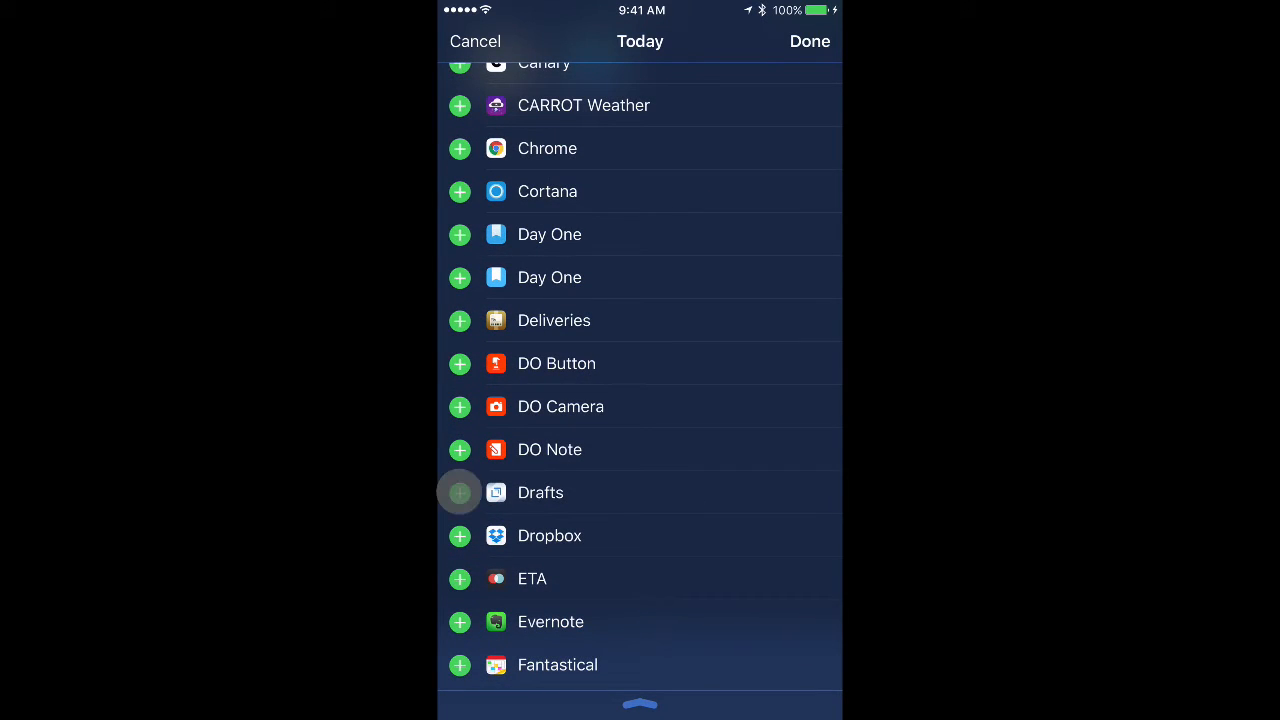
scroll(up, 3)
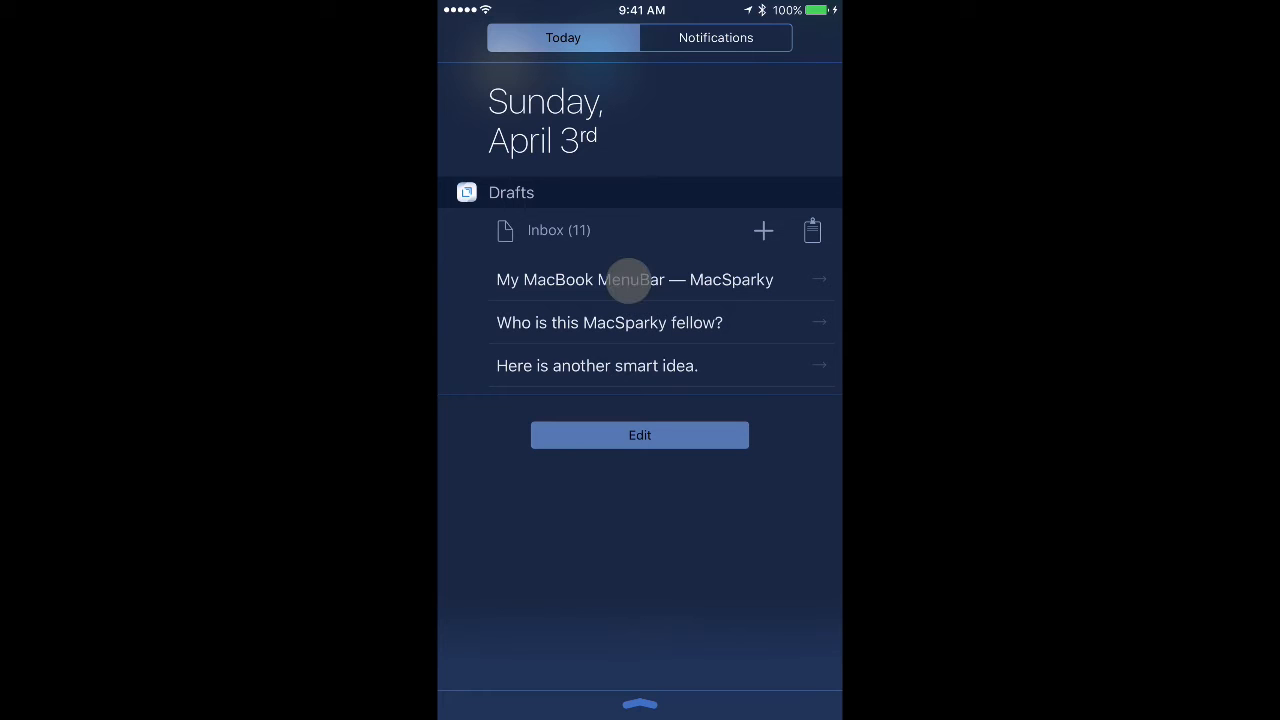
Tap through the widget's drafts and Inbox label to launch the Drafts inbox
click(636, 280)
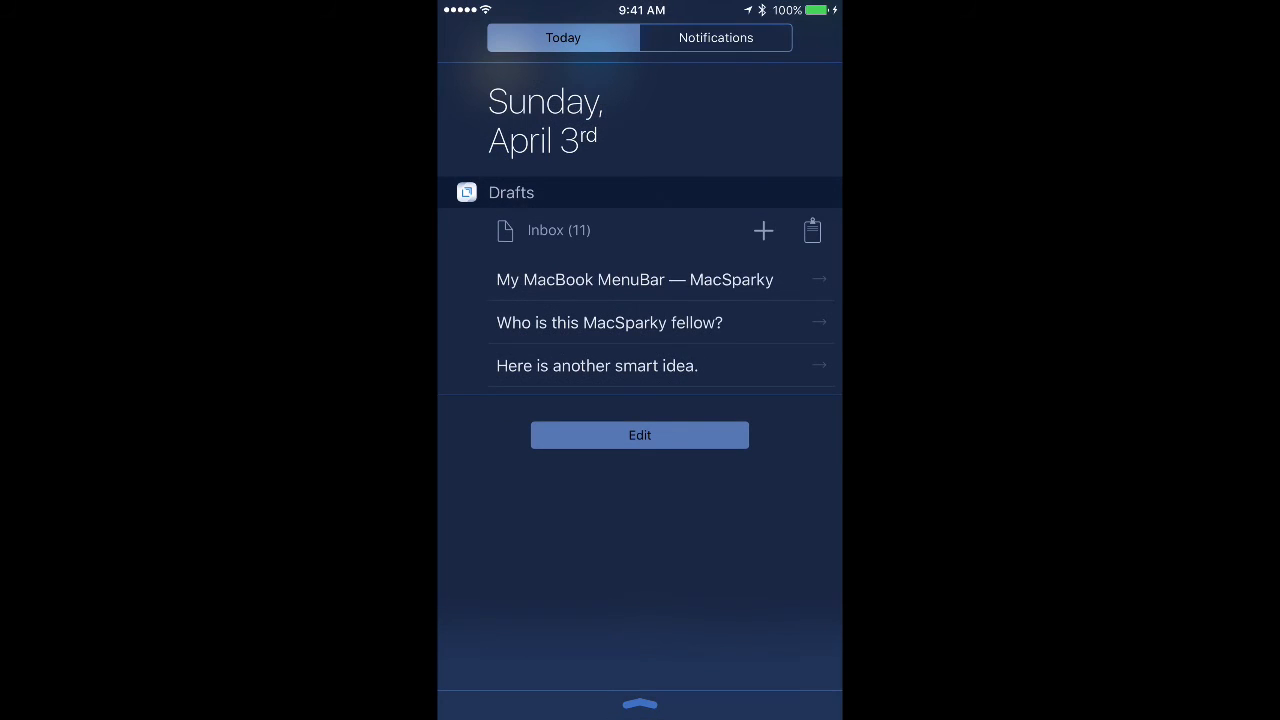
click(558, 230)
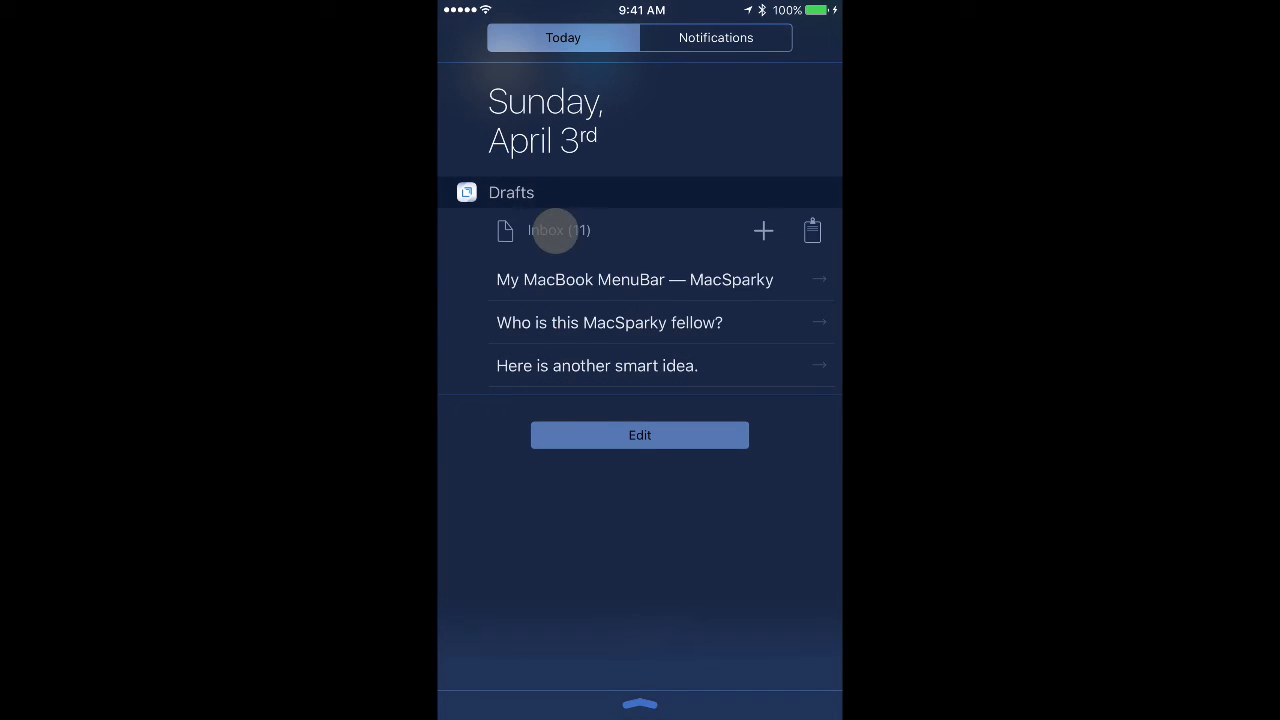
click(560, 230)
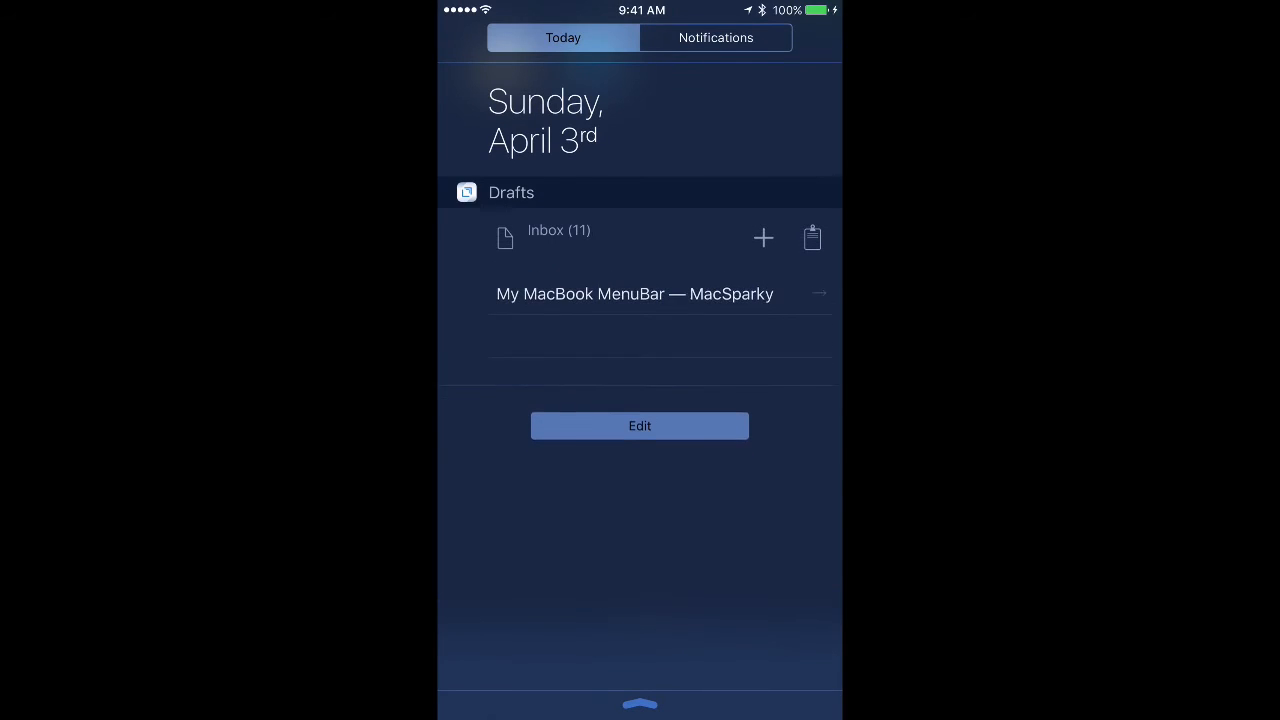
click(762, 236)
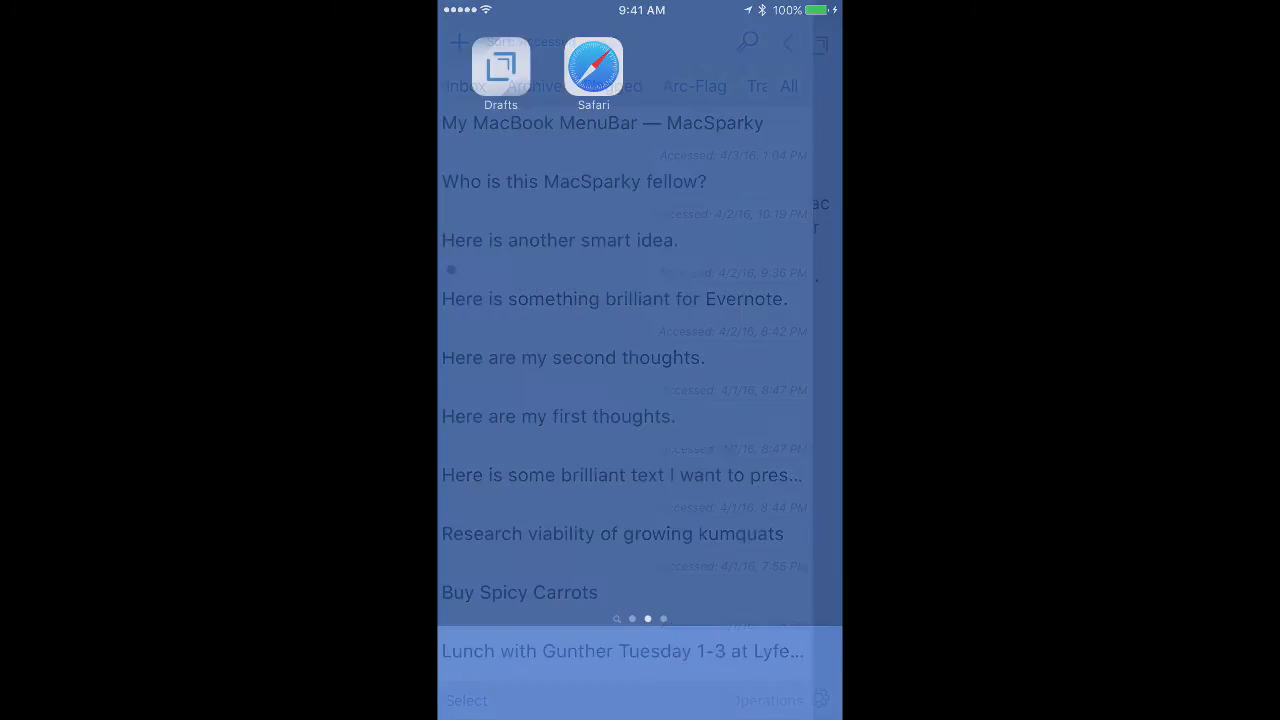
Return to the MacSparky post in Safari and highlight the Apple Time heading and paragraph
click(500, 68)
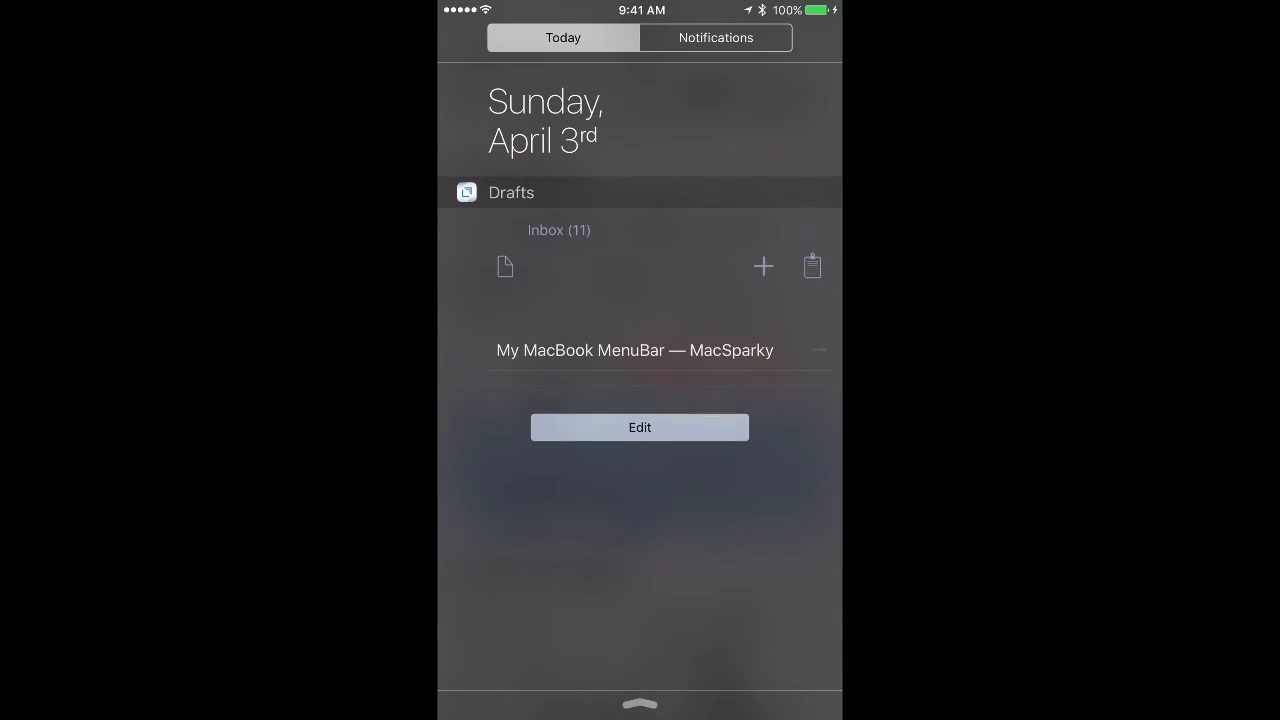
click(632, 350)
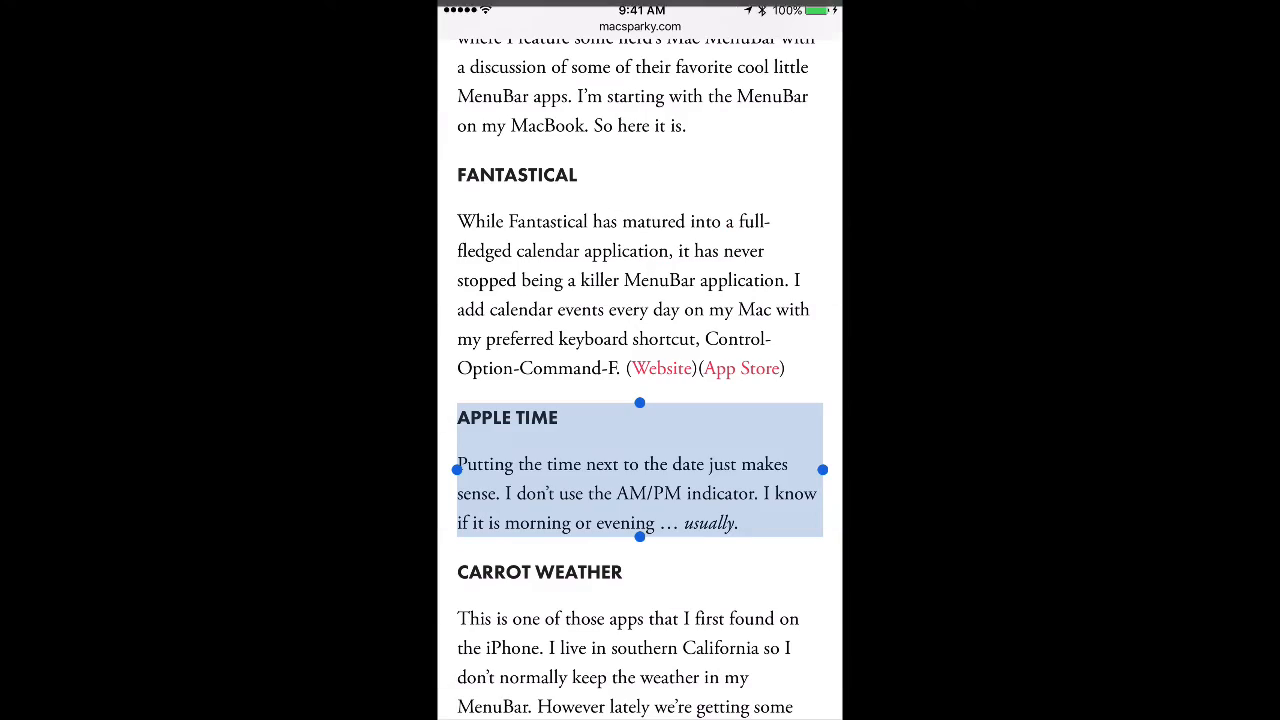